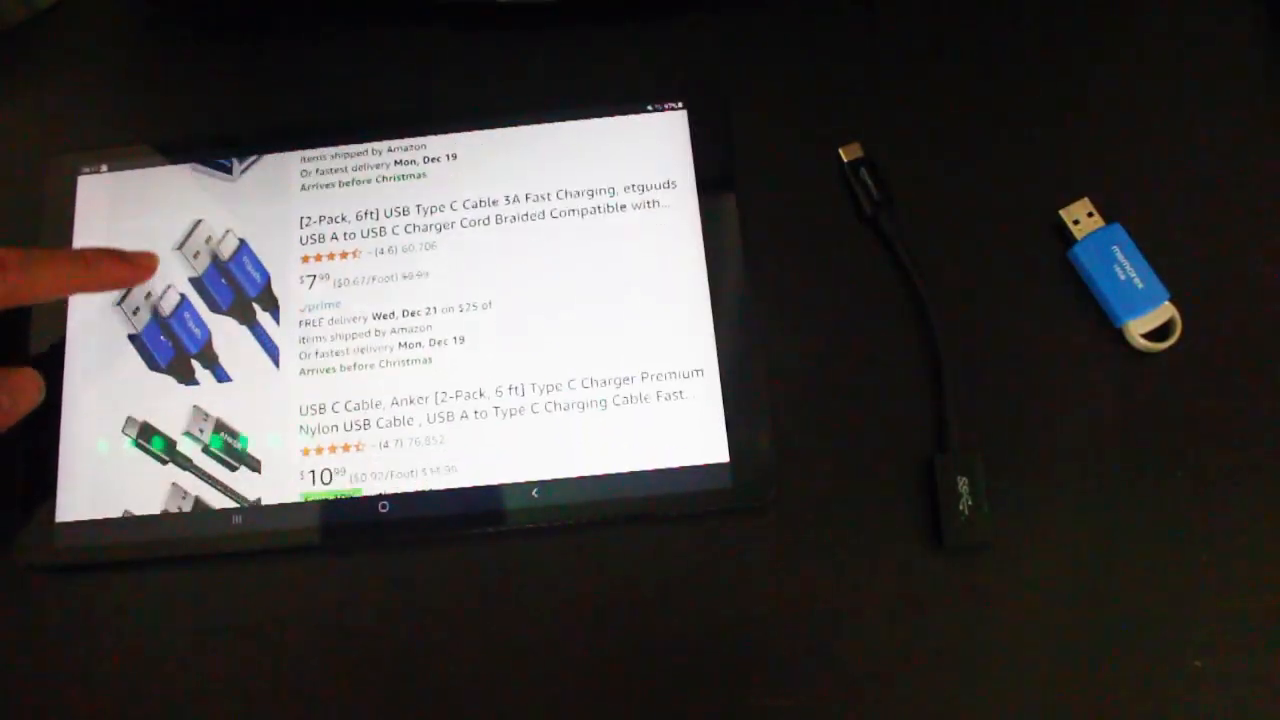
Step: Start downloading the regular Pop!_OS 22.04 LTS ISO image
scroll("down", 3)
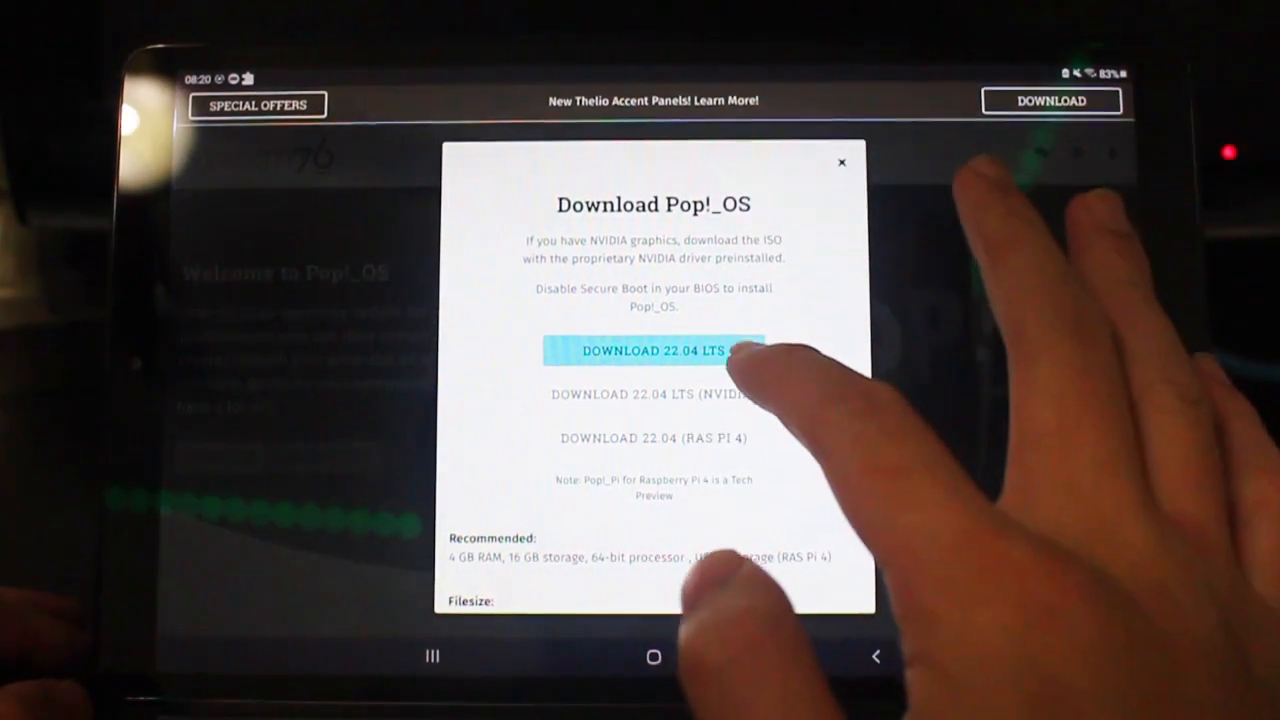
left_click(654, 350)
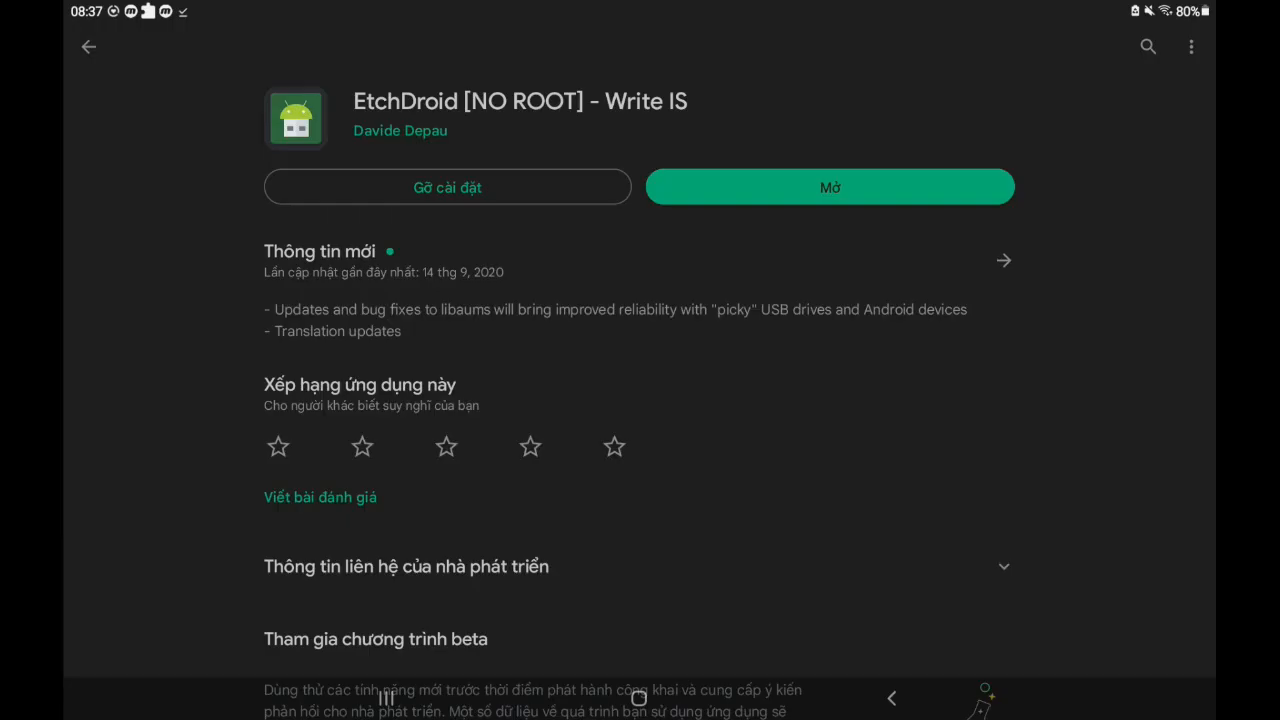
Step: Launch the installed EtchDroid app from its Play Store page
left_click(828, 188)
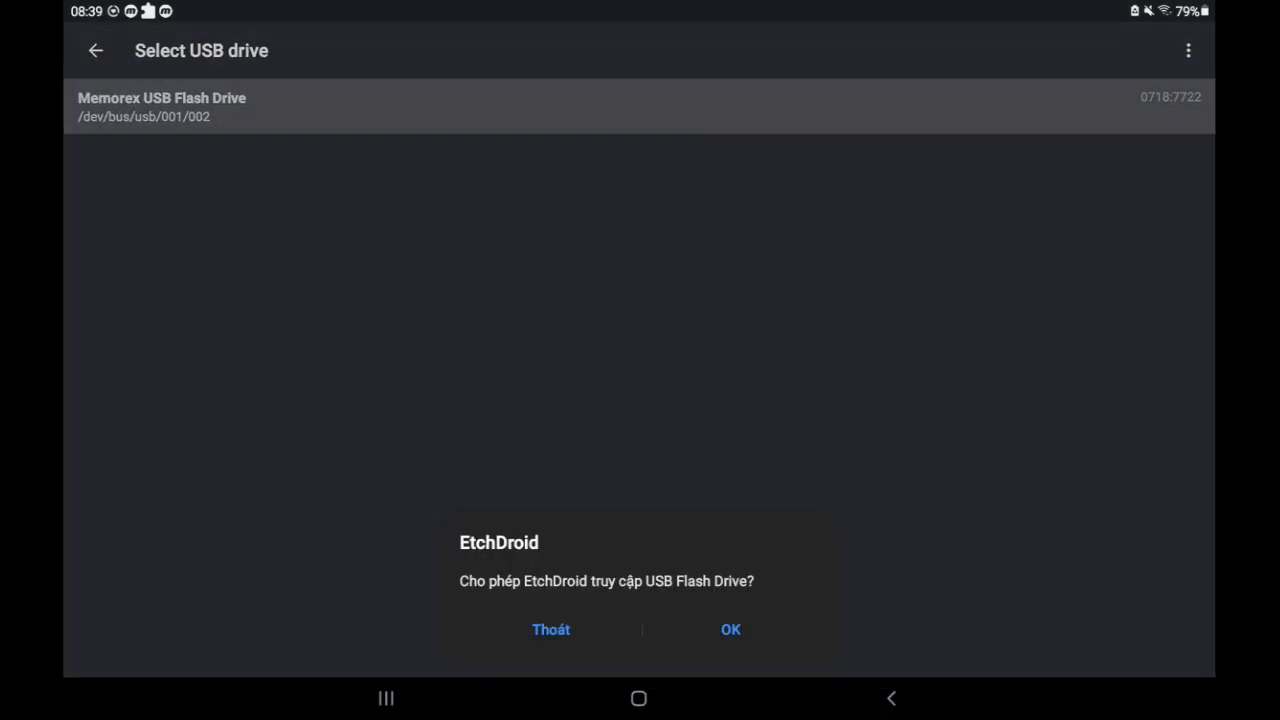
Step: Grant USB access and write the Pop!_OS 22.04 ISO to the Memorex flash drive
left_click(730, 628)
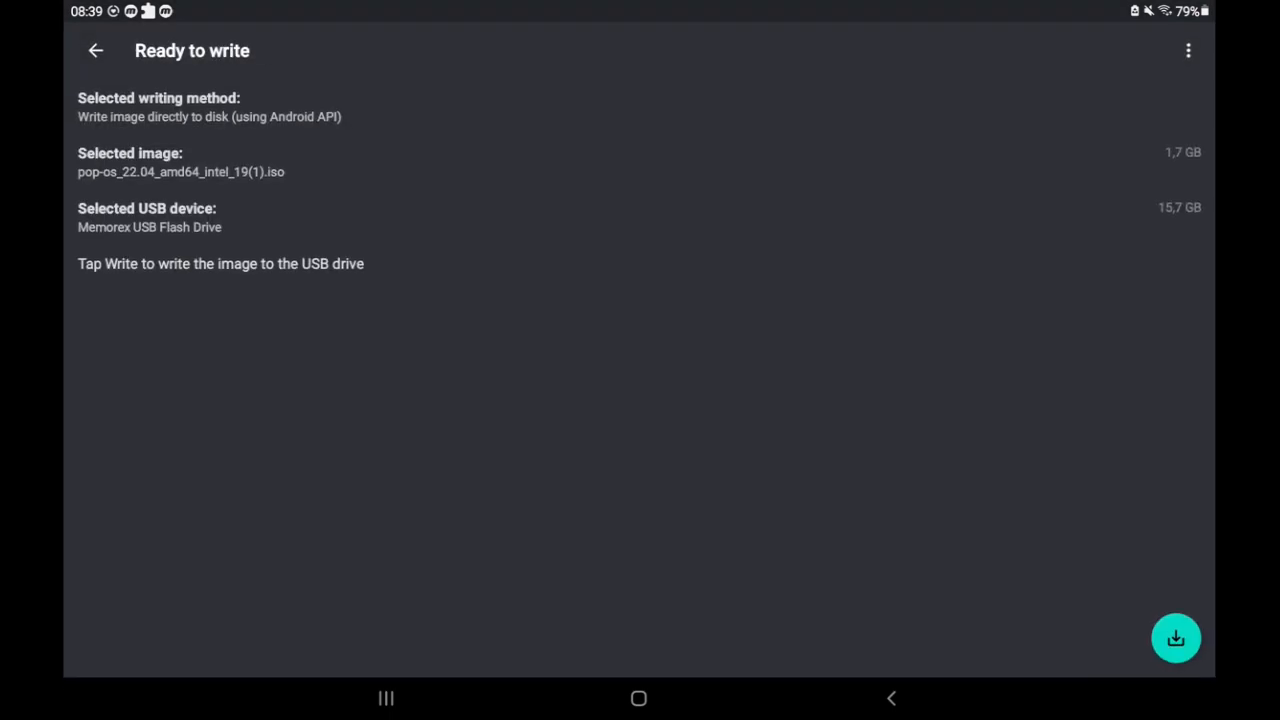
left_click(1176, 638)
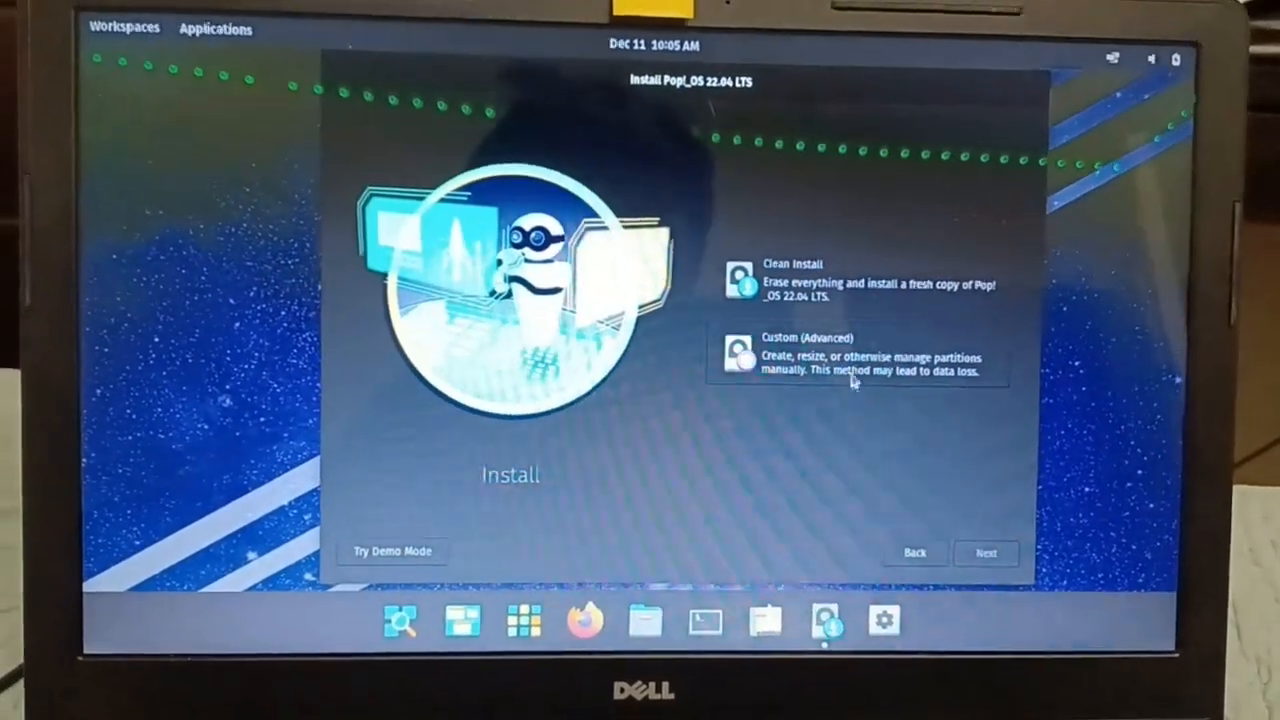
Step: Choose Clean Install and confirm the new user account password
left_click(984, 552)
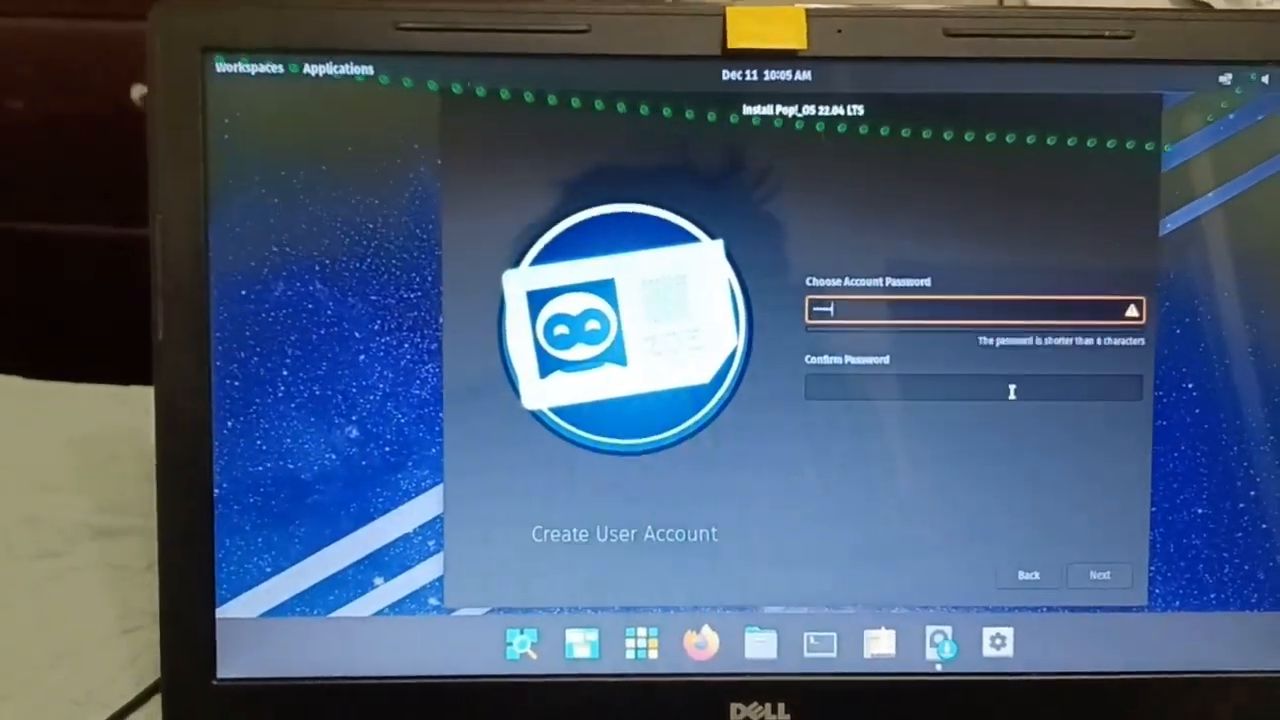
left_click(1098, 576)
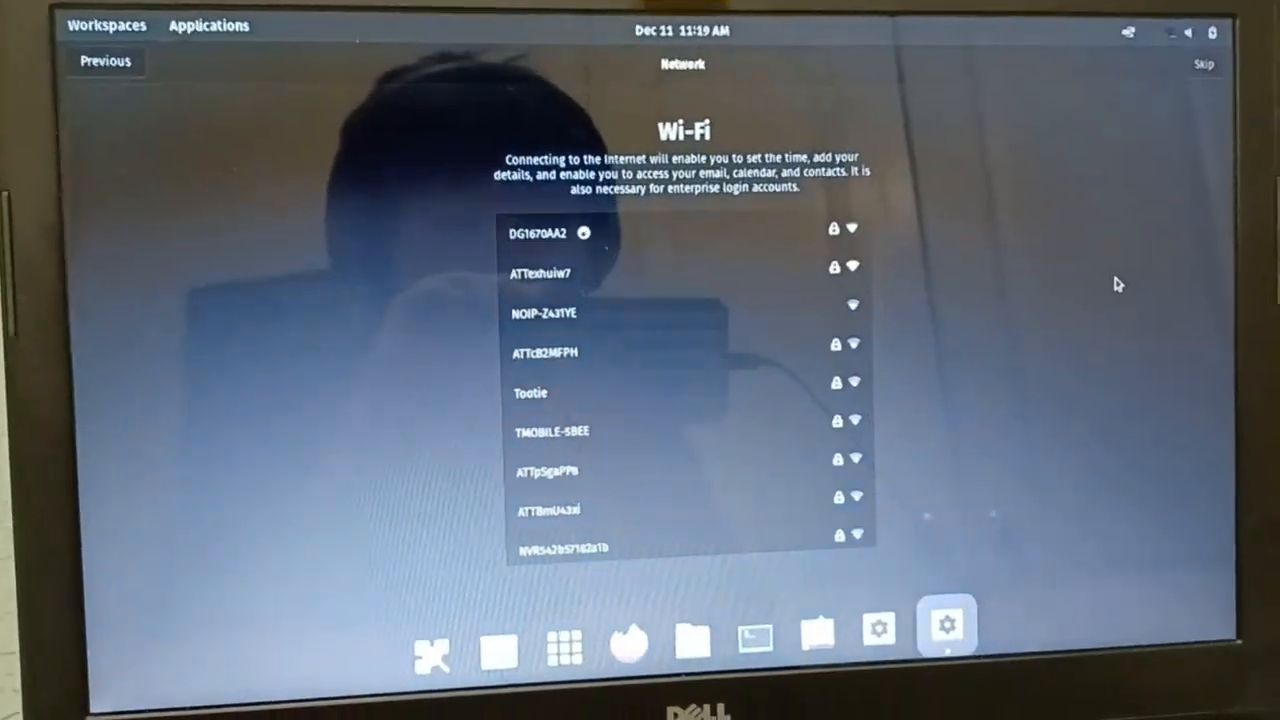
Step: Pass the Wi-Fi step, keep Chicago as time zone, and start using Pop!_OS
left_click(1204, 62)
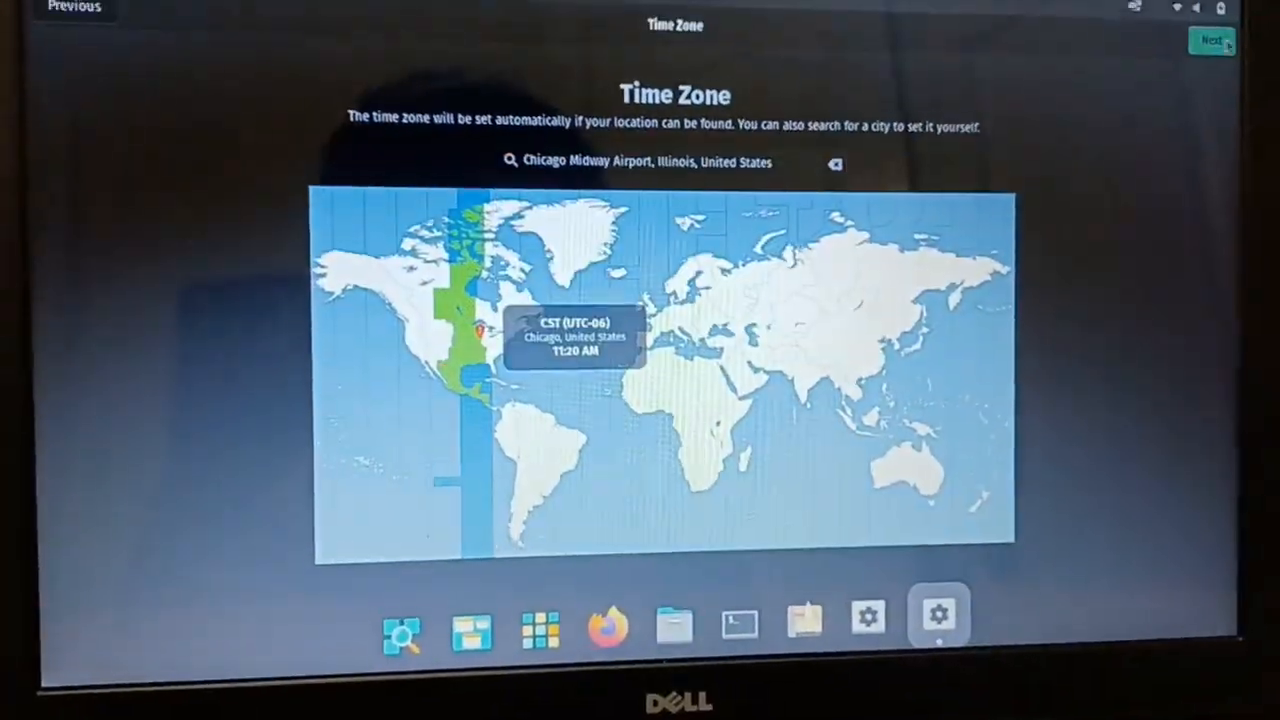
left_click(1212, 40)
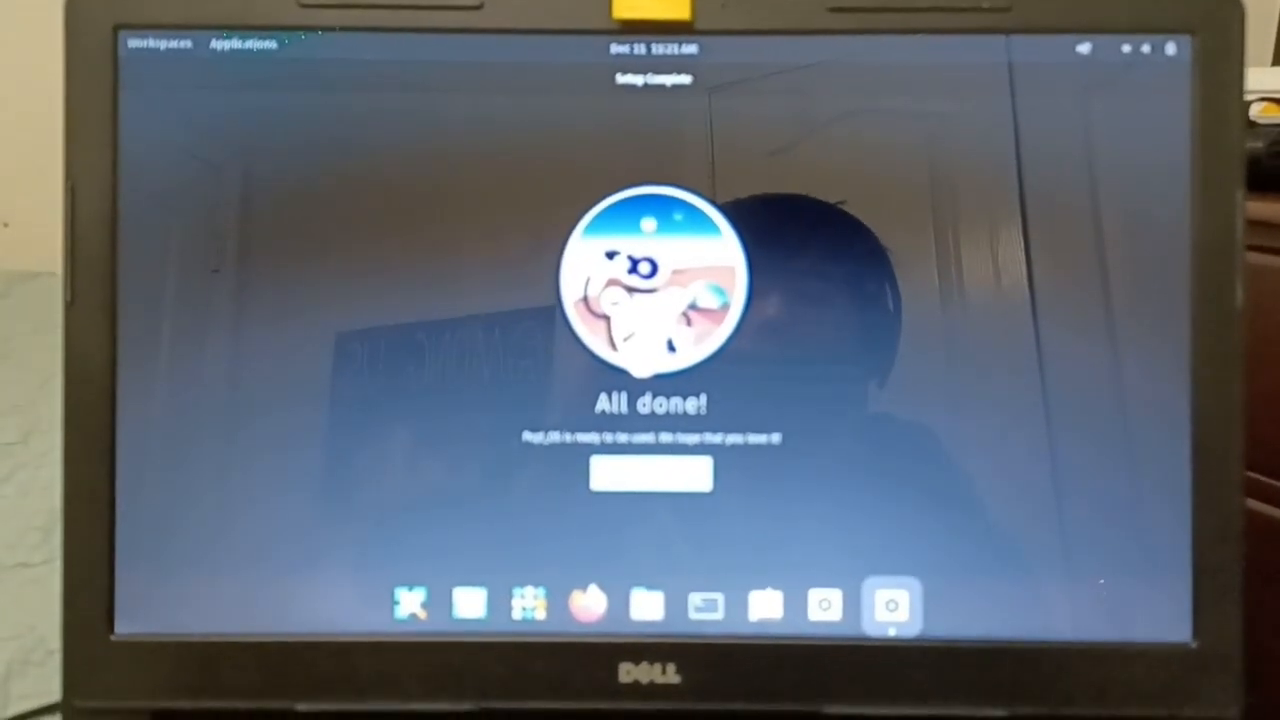
left_click(652, 476)
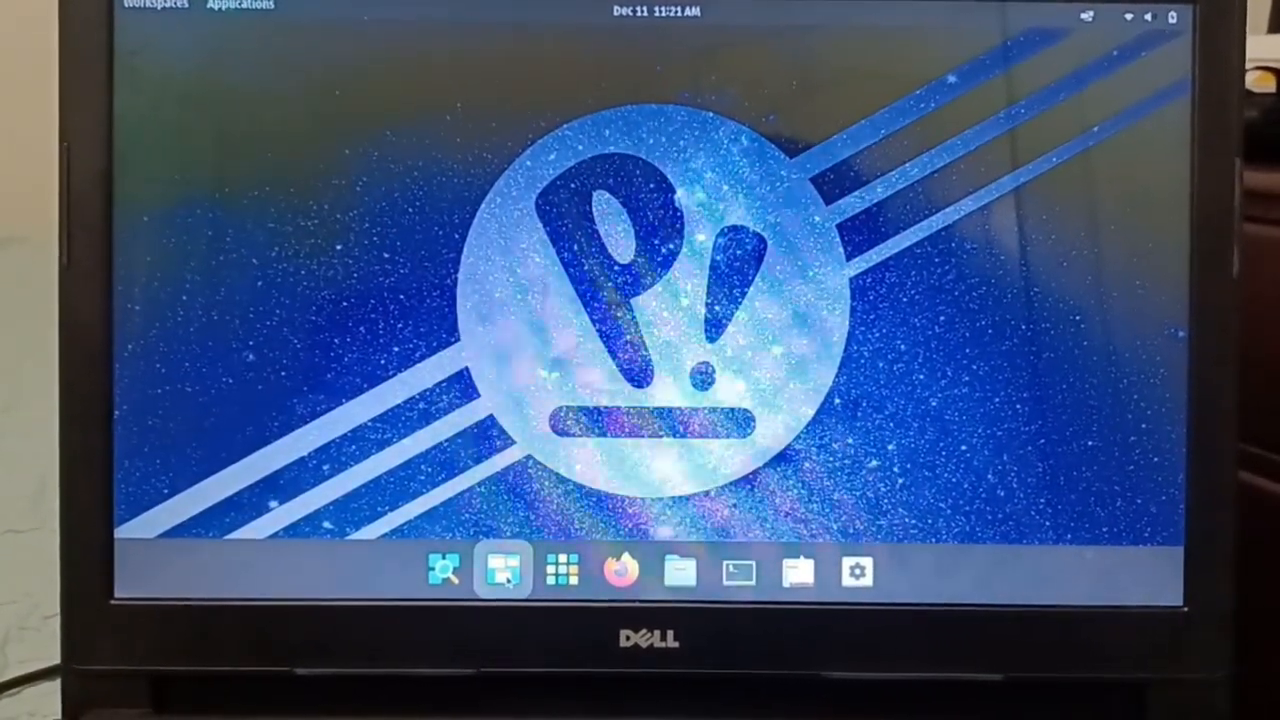
Step: Show the overview of the two workspaces from the dock
left_click(500, 572)
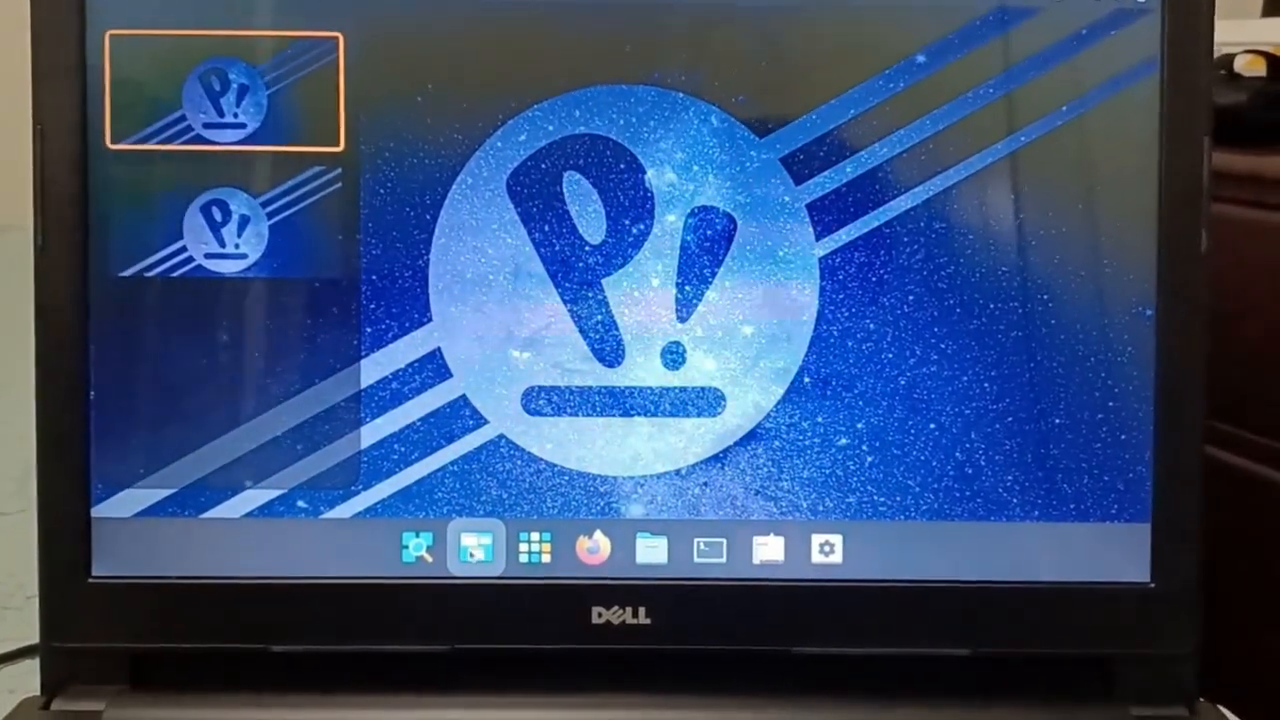